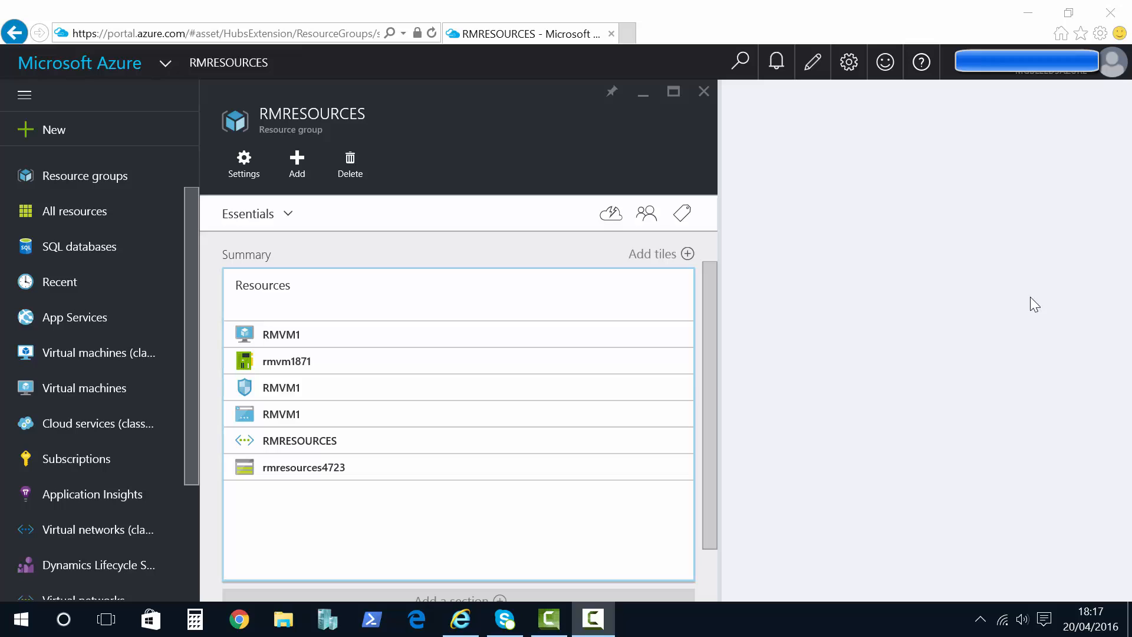
# Export the RMRESOURCES resource group as a template from its Settings.
pyautogui.moveTo(454, 354); pyautogui.dragTo(659, 348)
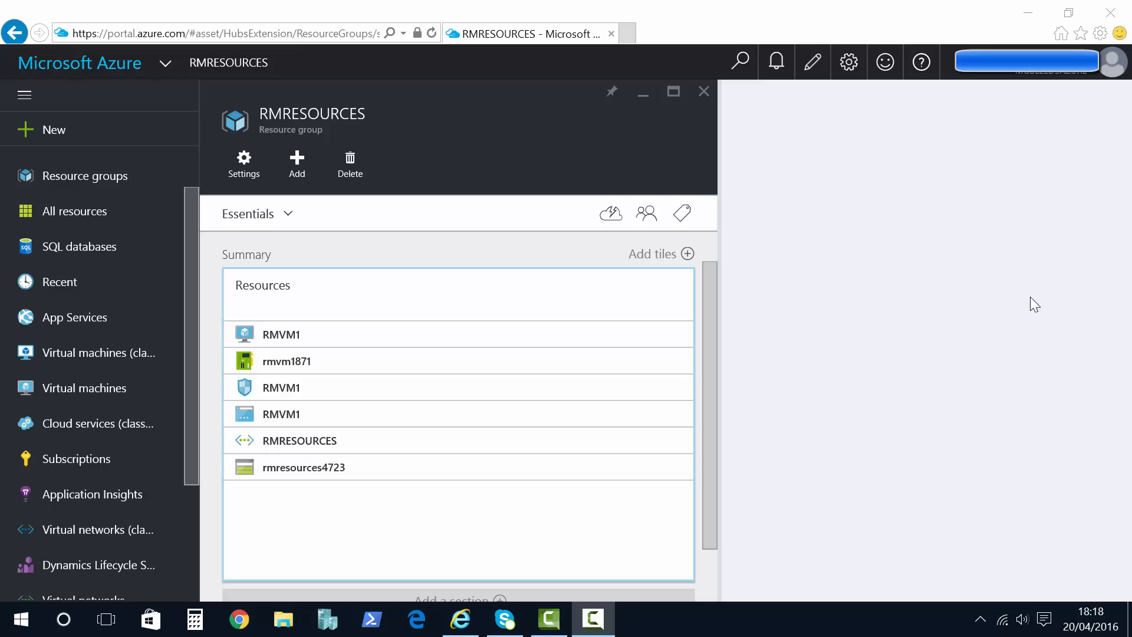
pyautogui.moveTo(296, 162)
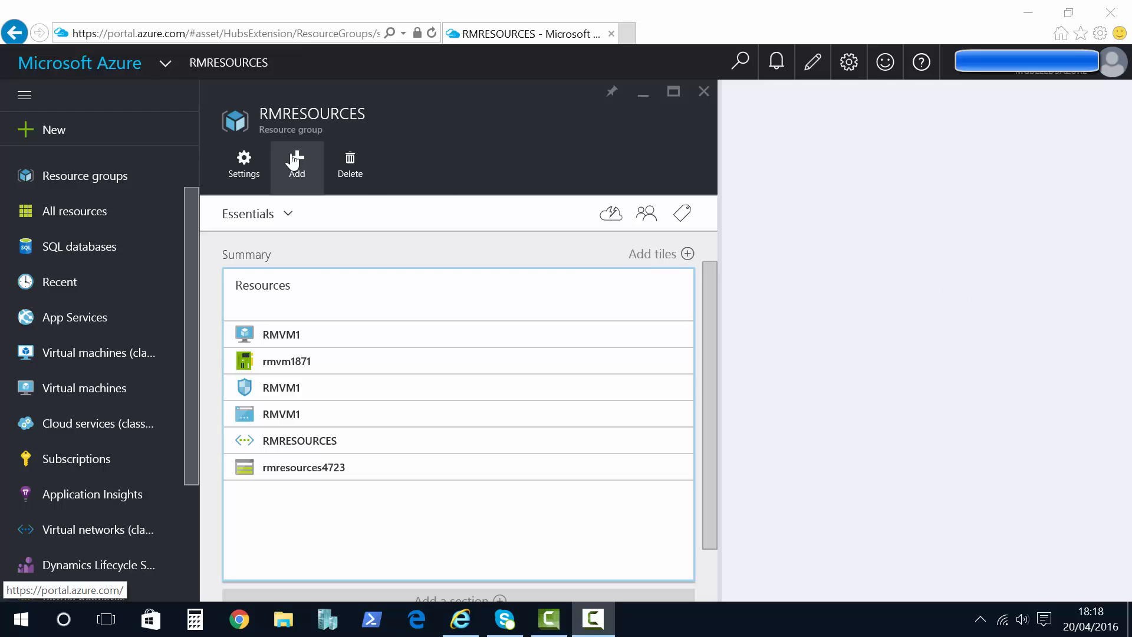
pyautogui.click(243, 162)
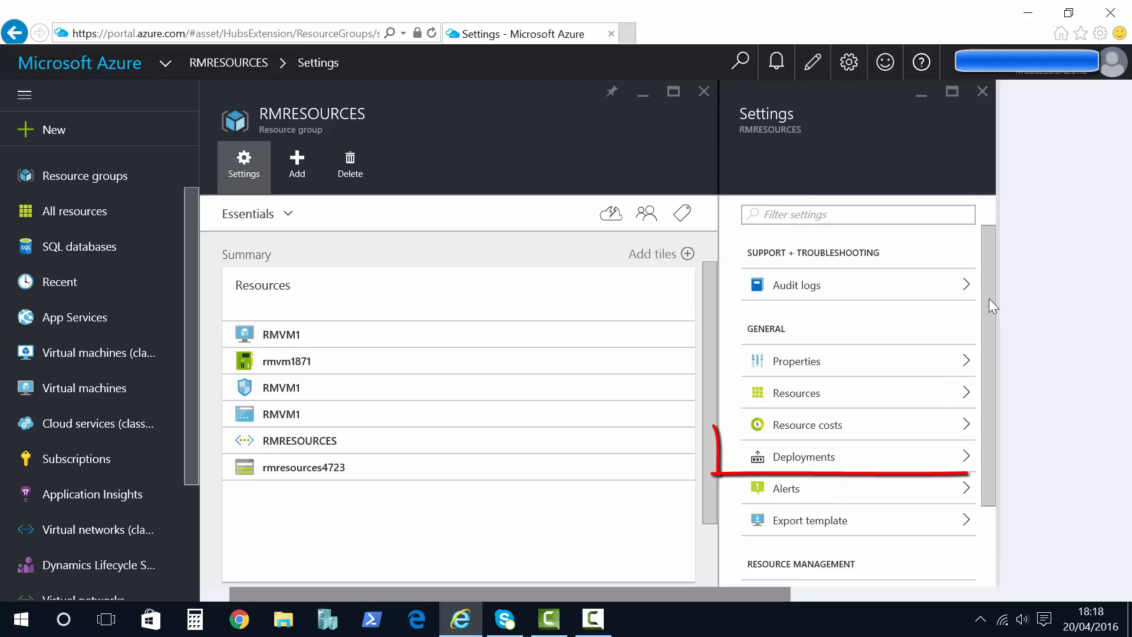
pyautogui.click(809, 520)
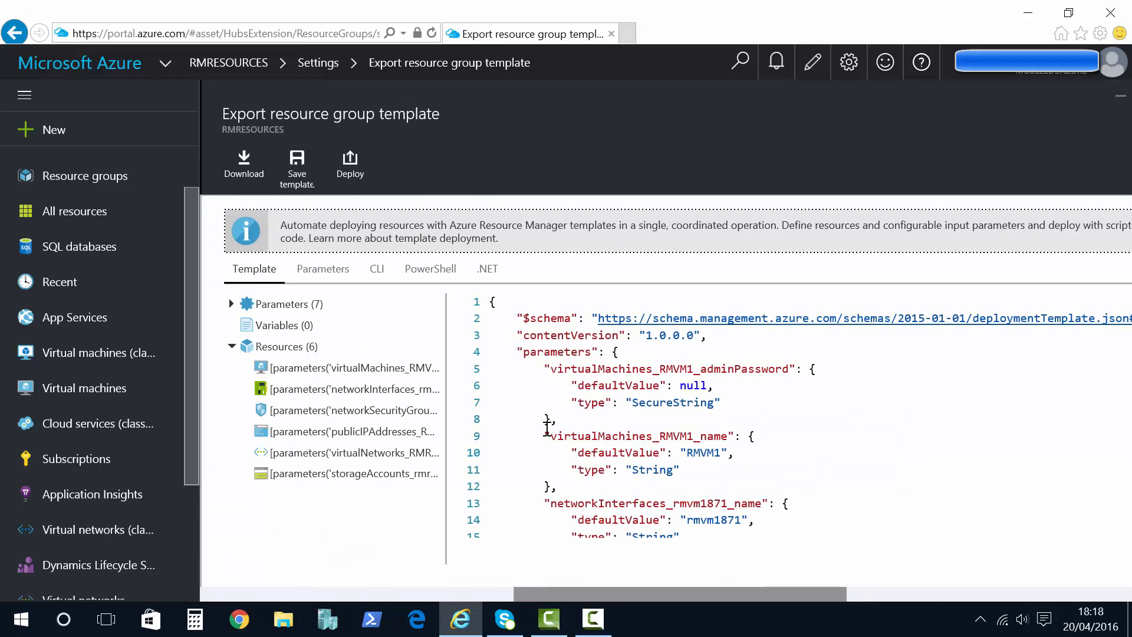
pyautogui.moveTo(855, 452)
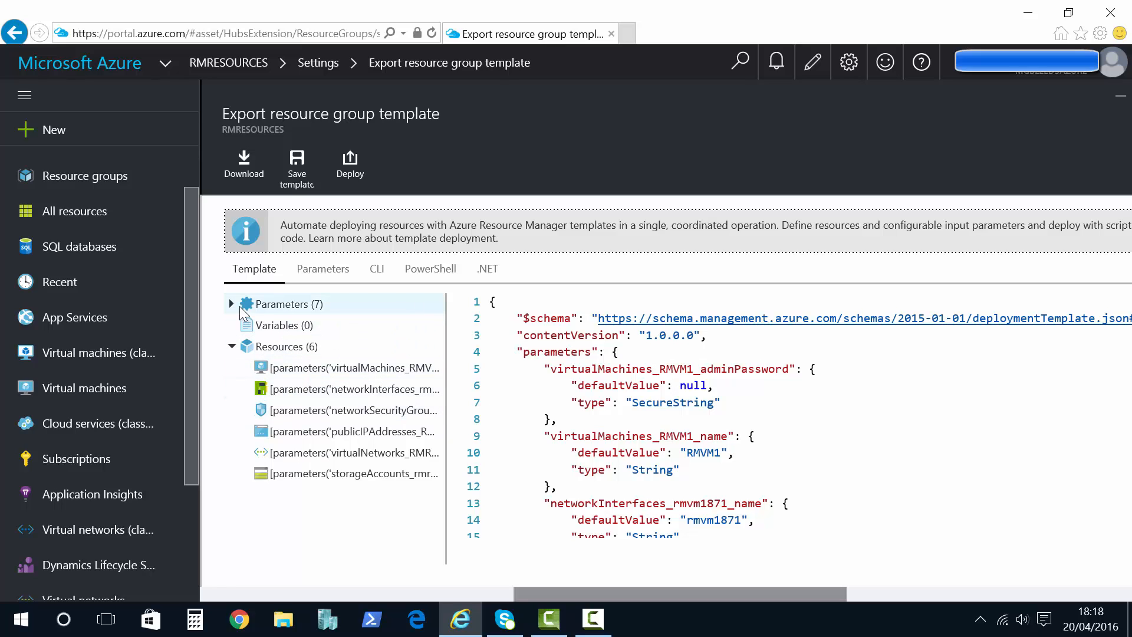
# Browse the Parameters, then the network interface, virtual network and storage account definitions.
pyautogui.click(231, 303)
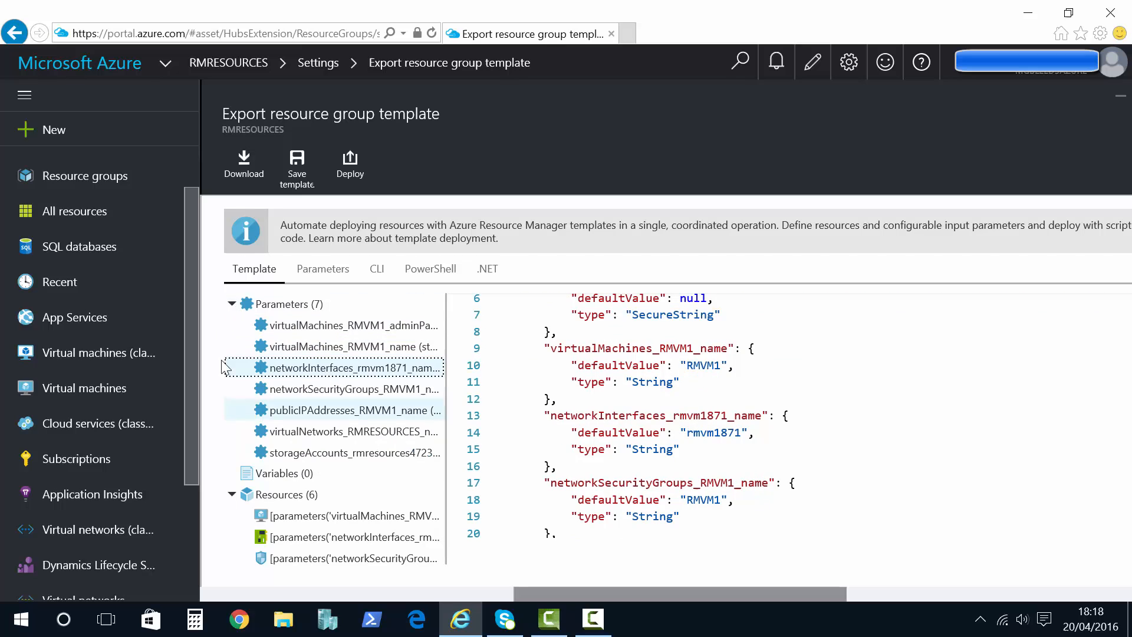
pyautogui.click(231, 303)
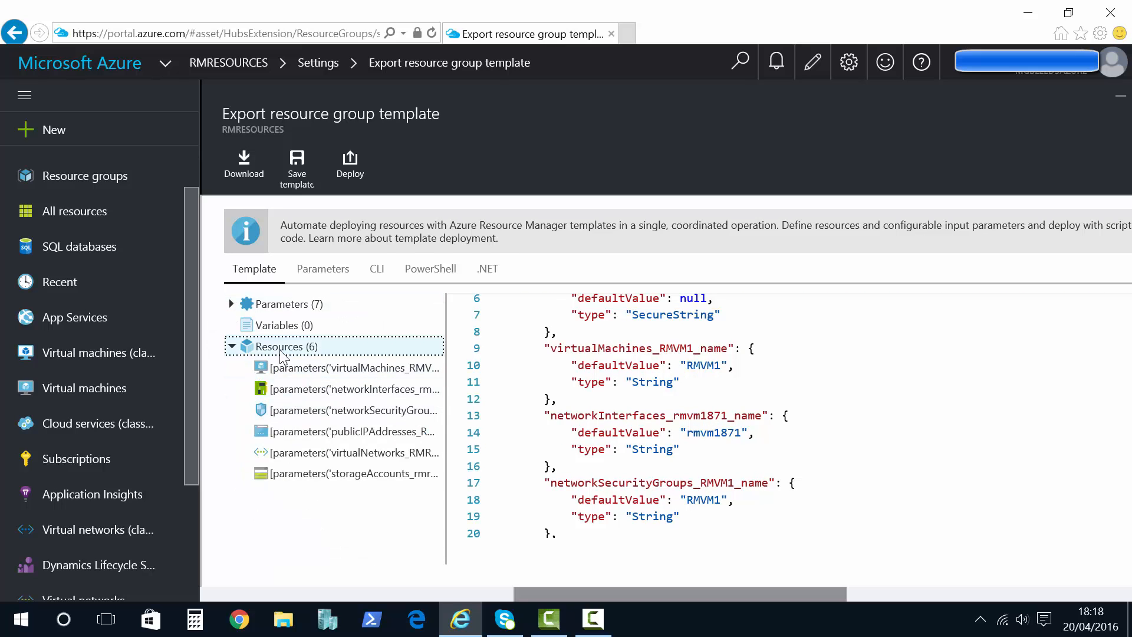
pyautogui.click(351, 367)
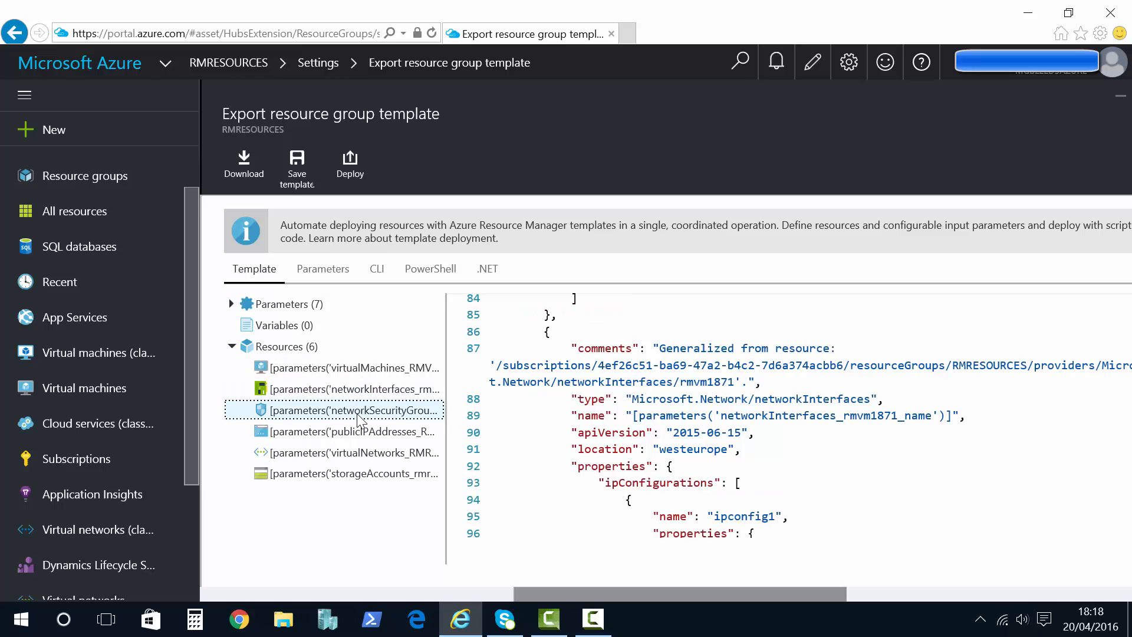
pyautogui.click(353, 453)
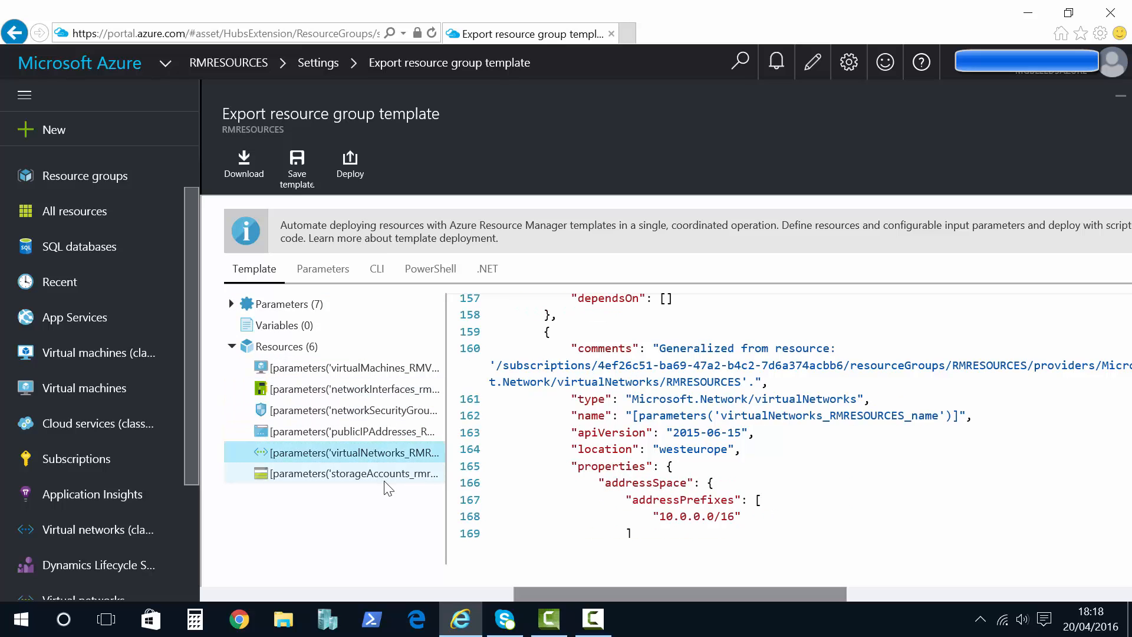
pyautogui.click(356, 473)
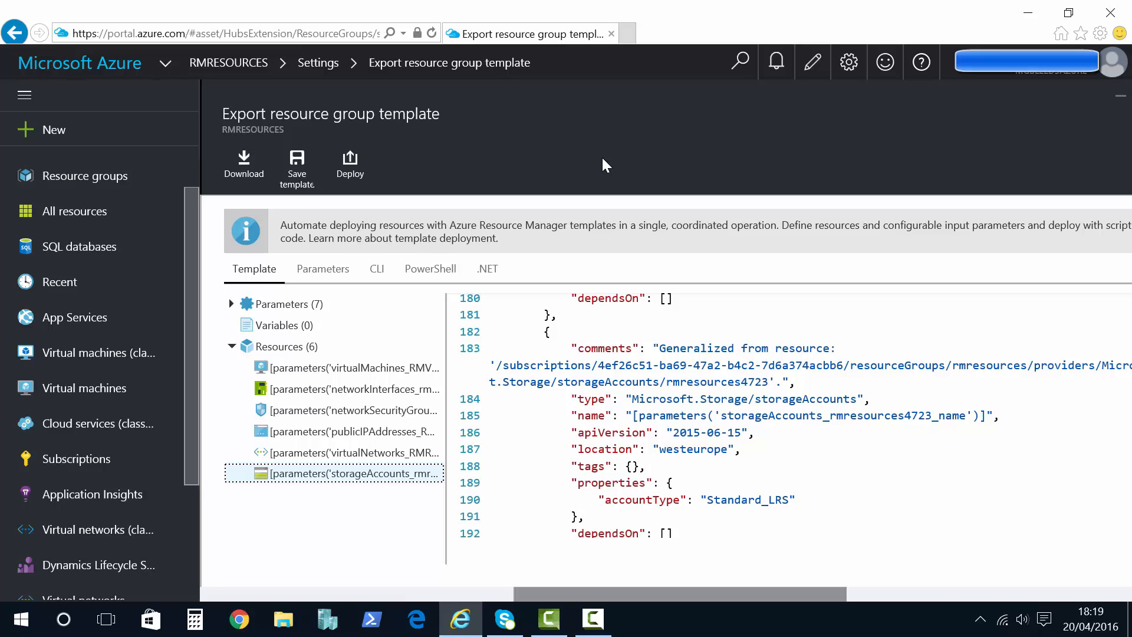
pyautogui.moveTo(354, 242)
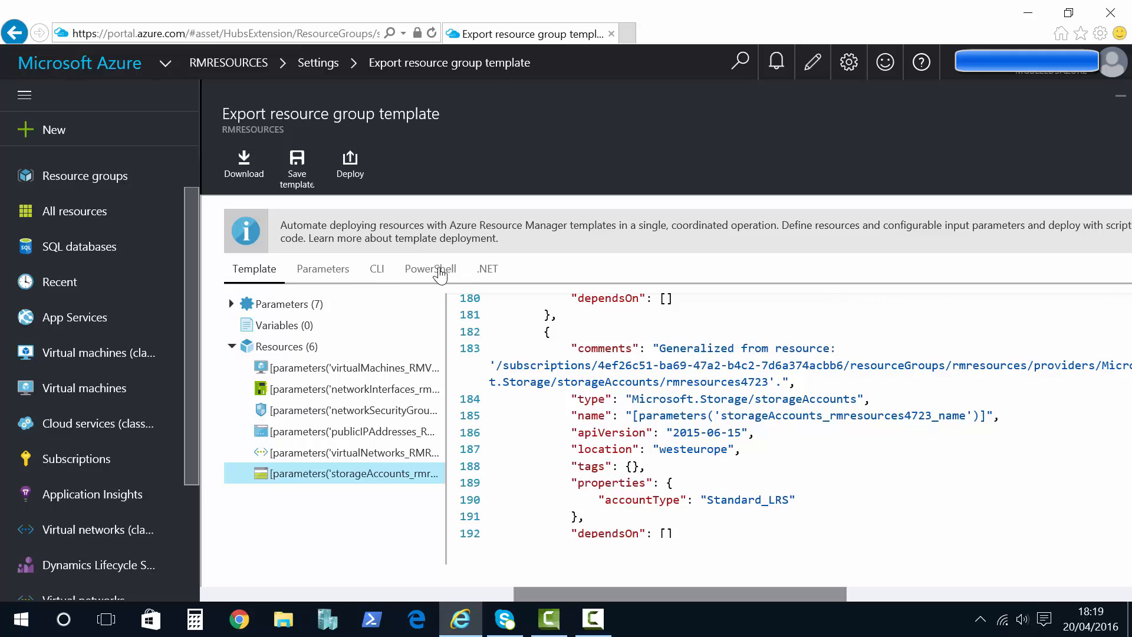
# View the PowerShell deployment script and scroll to its resource group creation section.
pyautogui.click(430, 269)
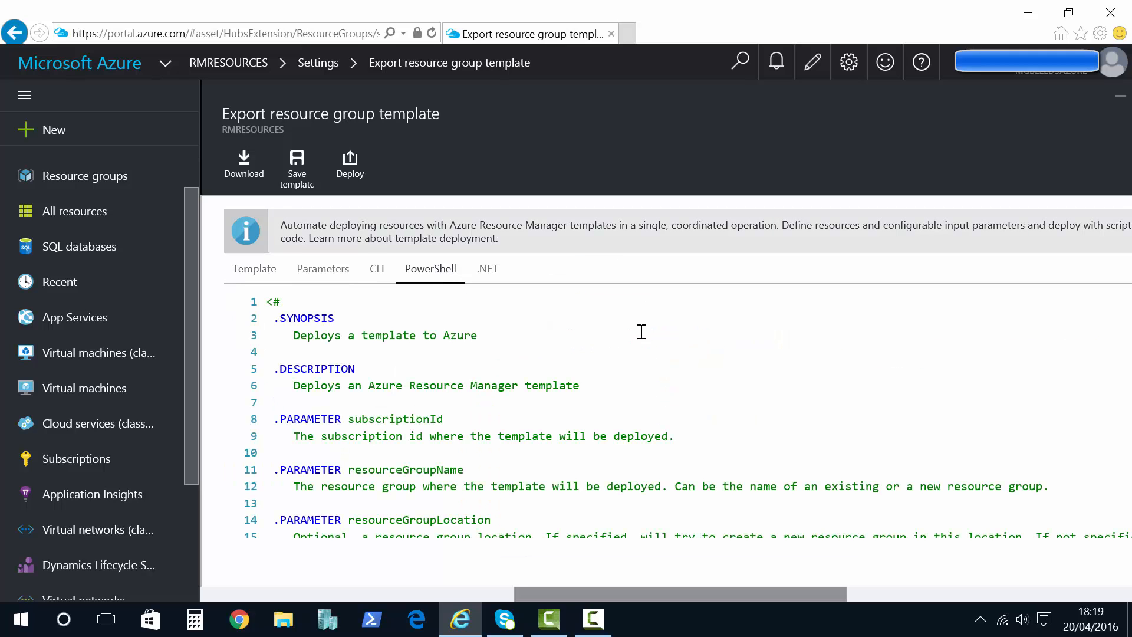
pyautogui.scroll(-3)
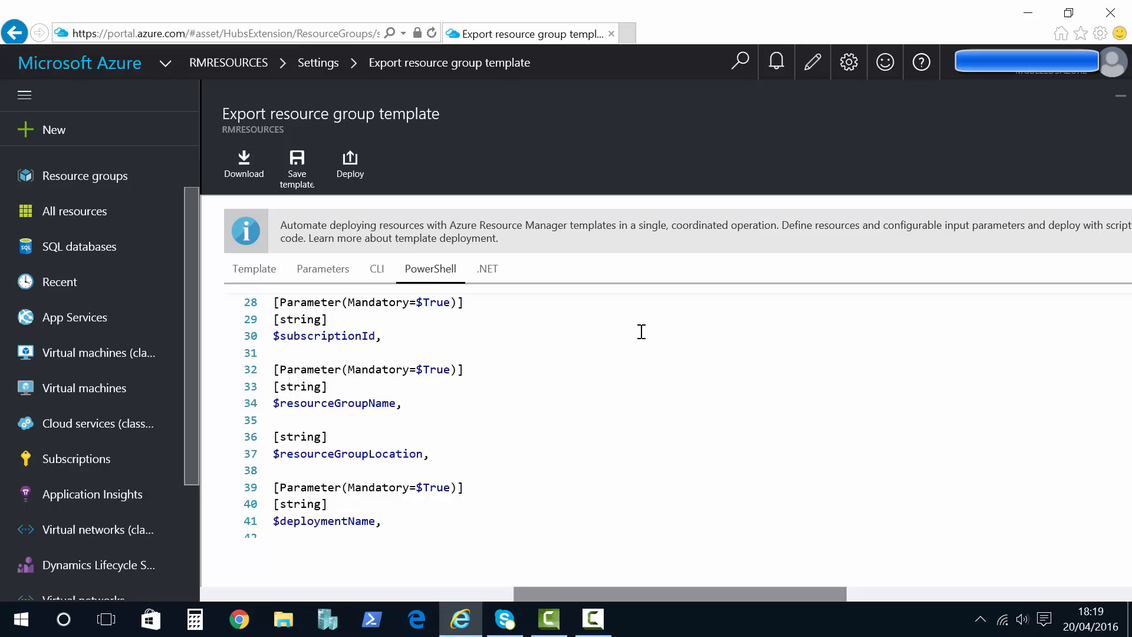
pyautogui.scroll(-3)
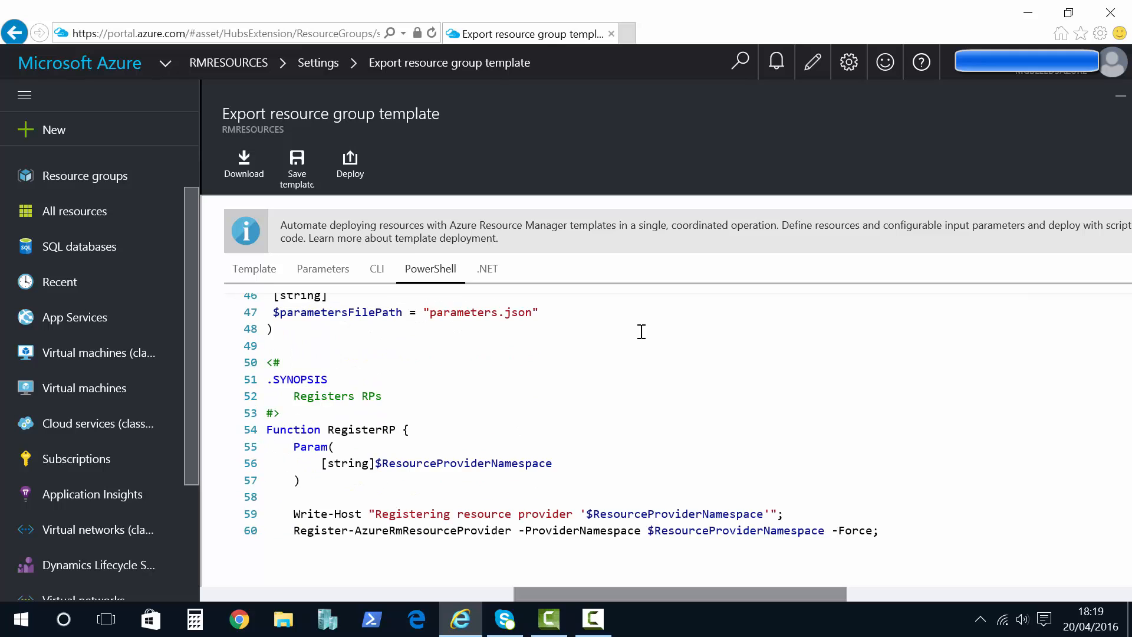
pyautogui.scroll(-3)
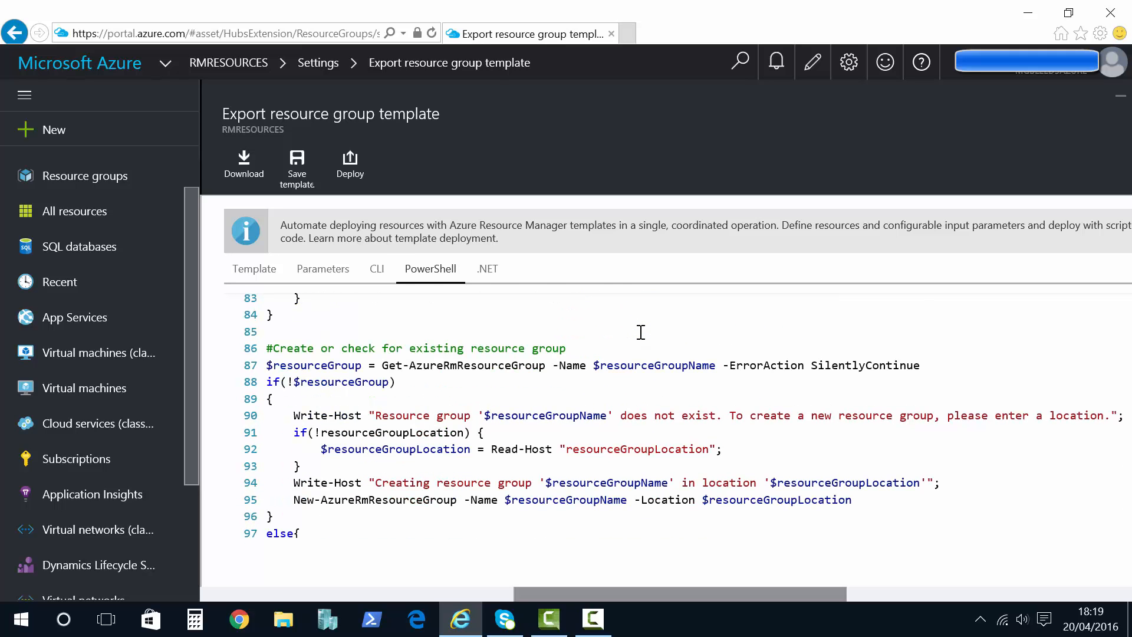
pyautogui.moveTo(502, 269)
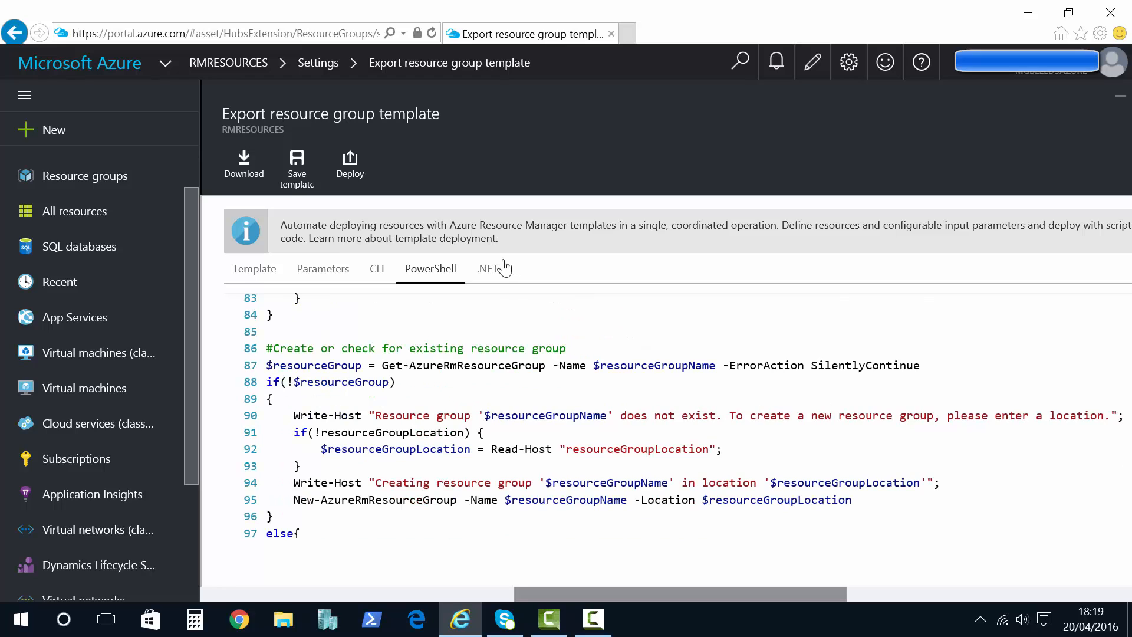
# View the .NET deployment code and scroll to its JSON file-reading method.
pyautogui.click(486, 269)
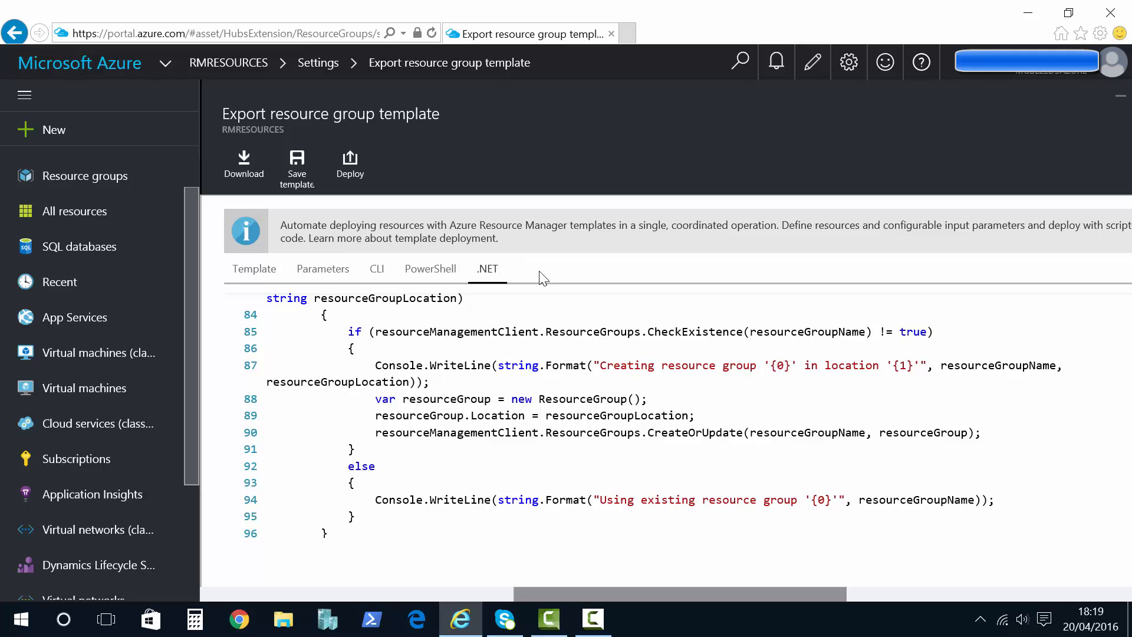
pyautogui.scroll(-3)
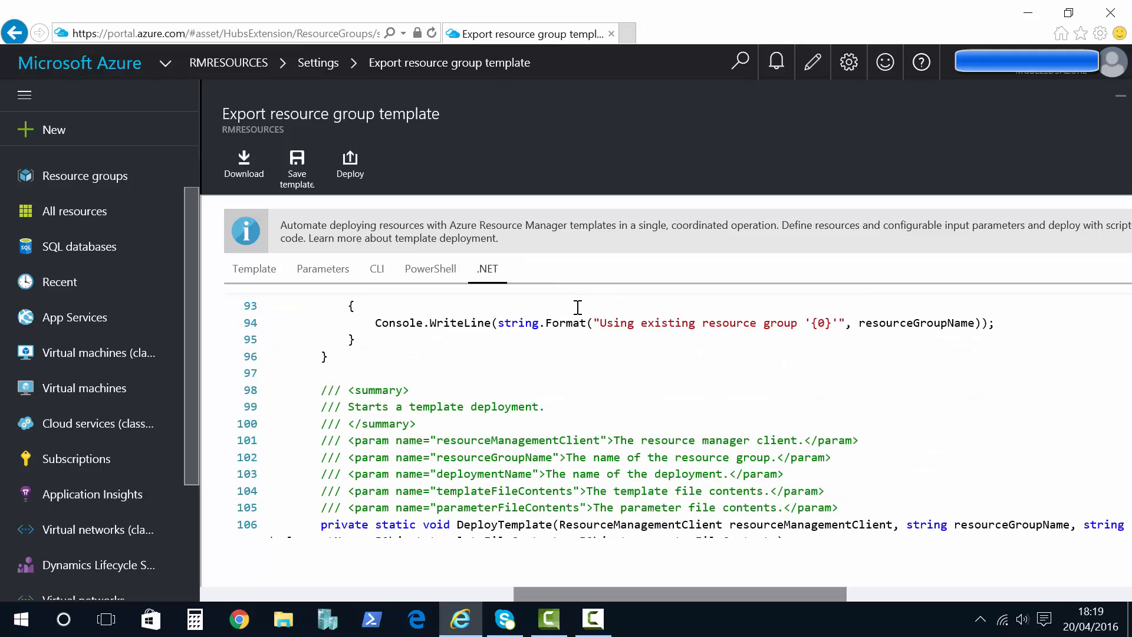
pyautogui.scroll(-3)
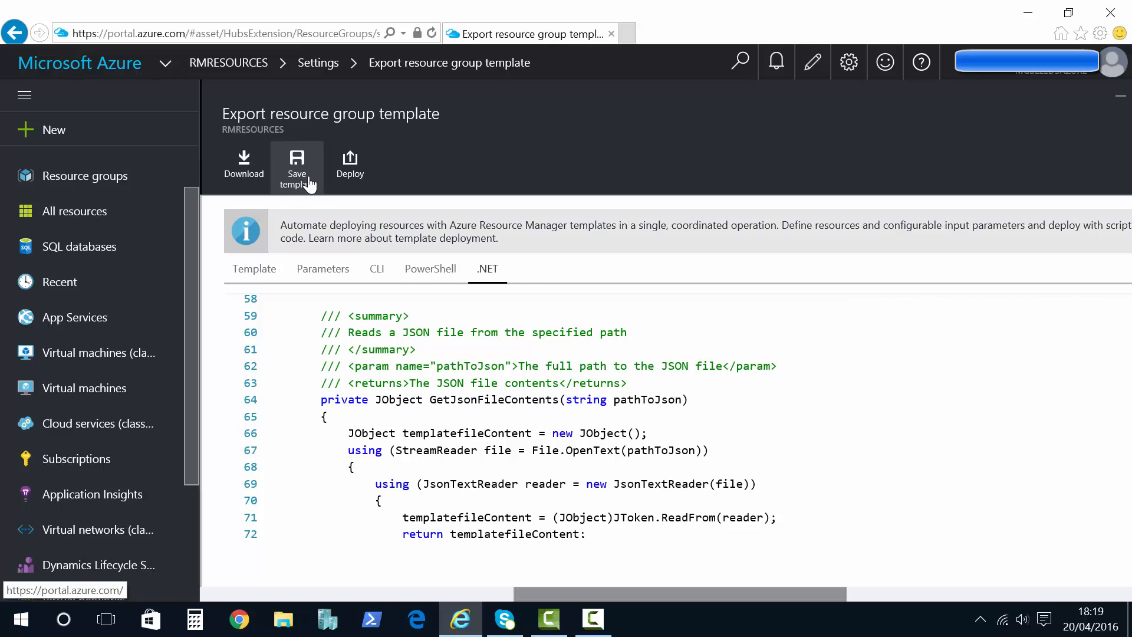
pyautogui.moveTo(658, 269)
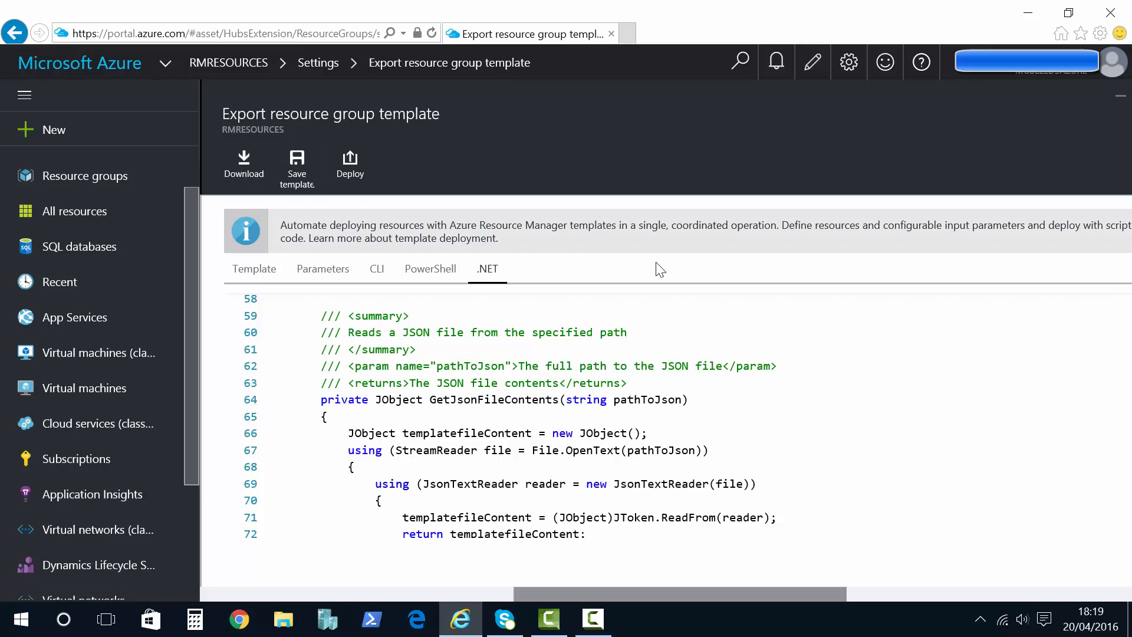